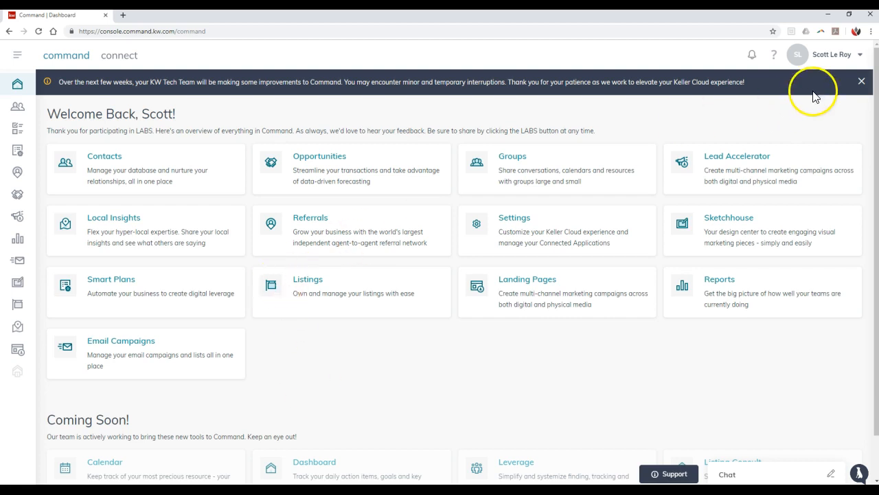
From the account menu, open Settings, expand Neighborhood Snap and view My Neighborhoods.
click(831, 54)
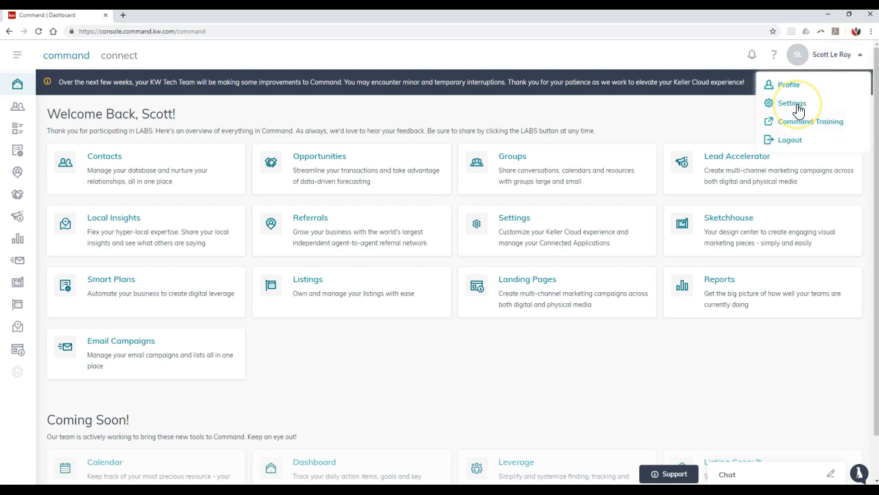
click(792, 103)
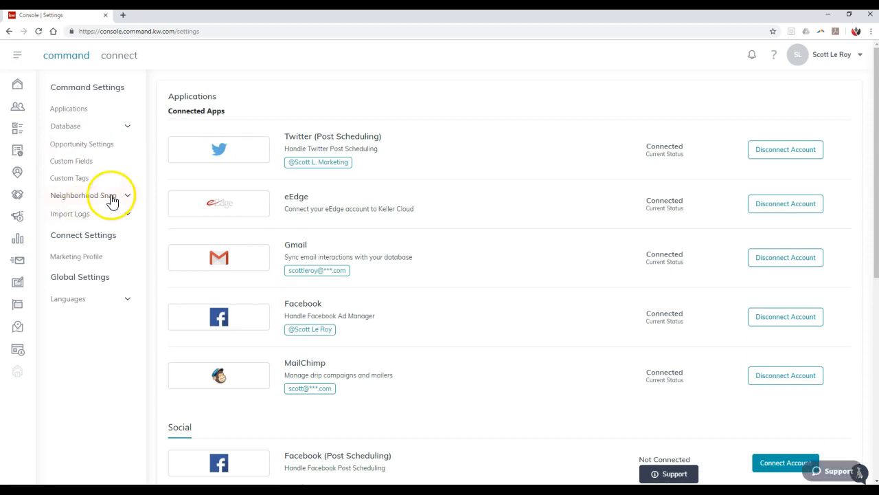
click(82, 195)
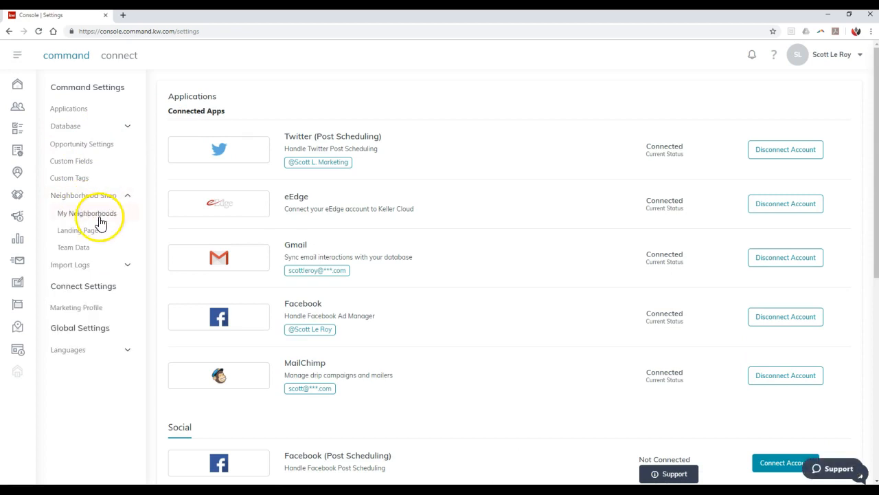
click(87, 213)
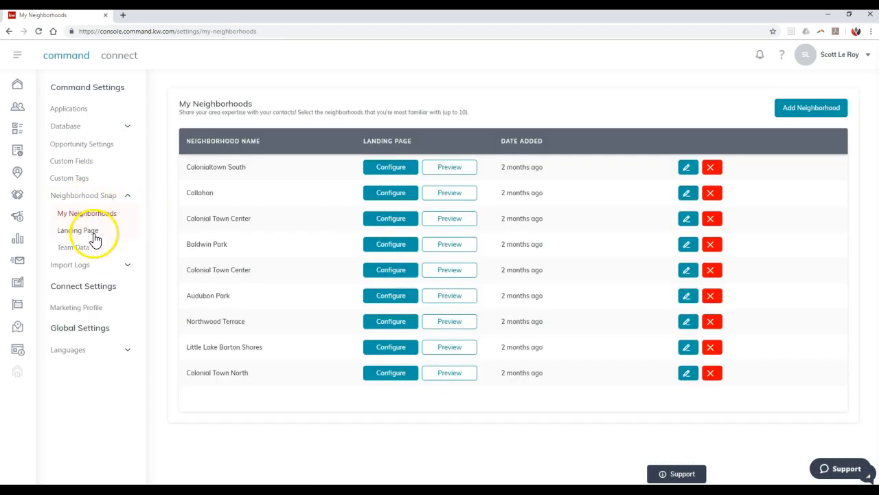
Browse the Landing Page template and Team Data form, then return to My Neighborhoods.
click(78, 229)
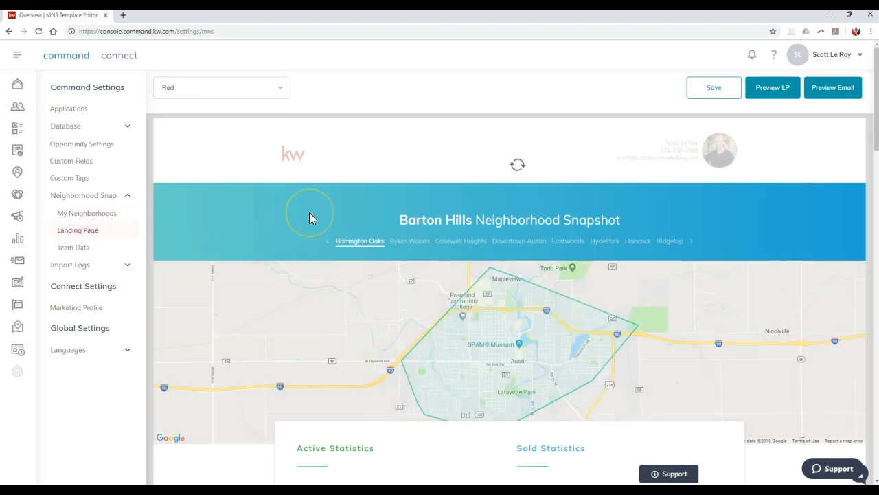
mouse_move(539, 175)
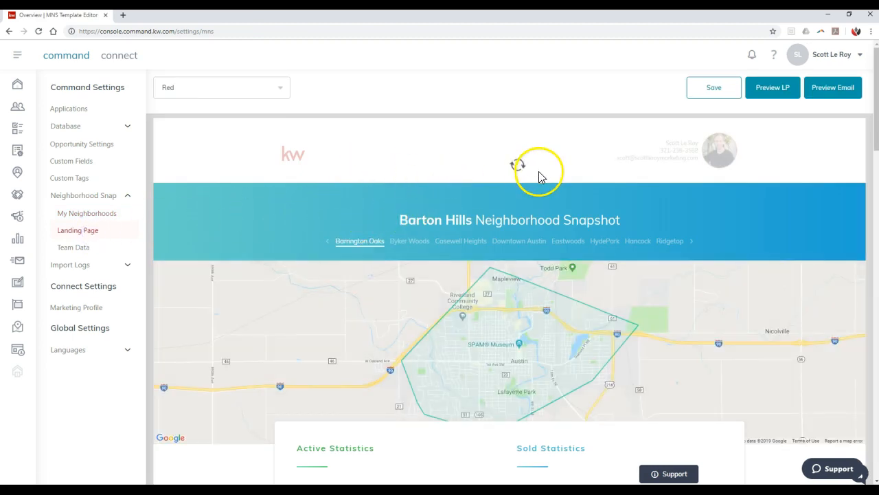
click(278, 87)
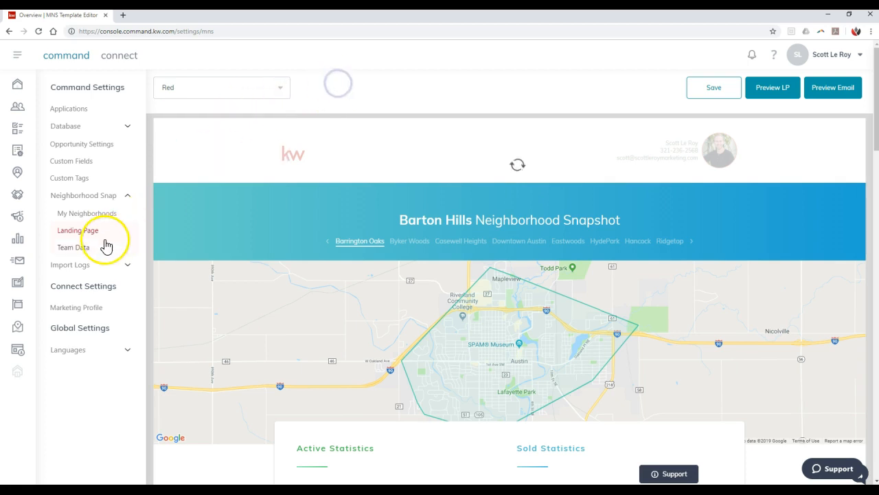
click(73, 246)
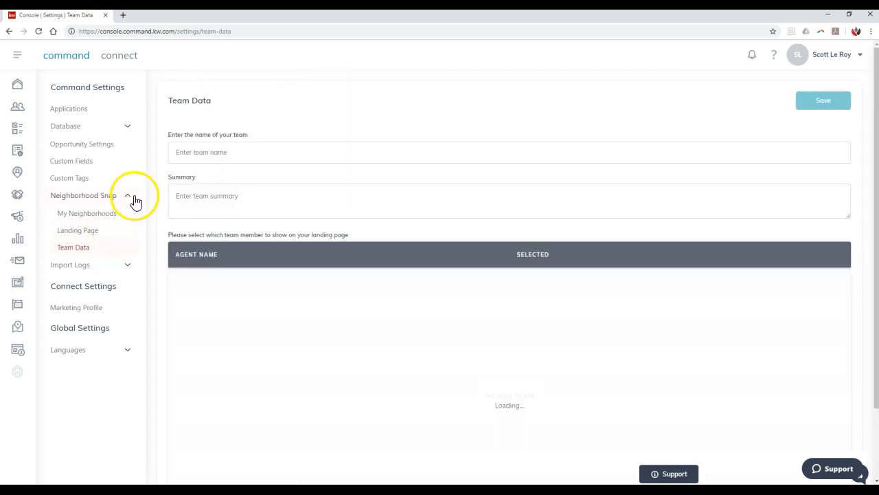
click(87, 213)
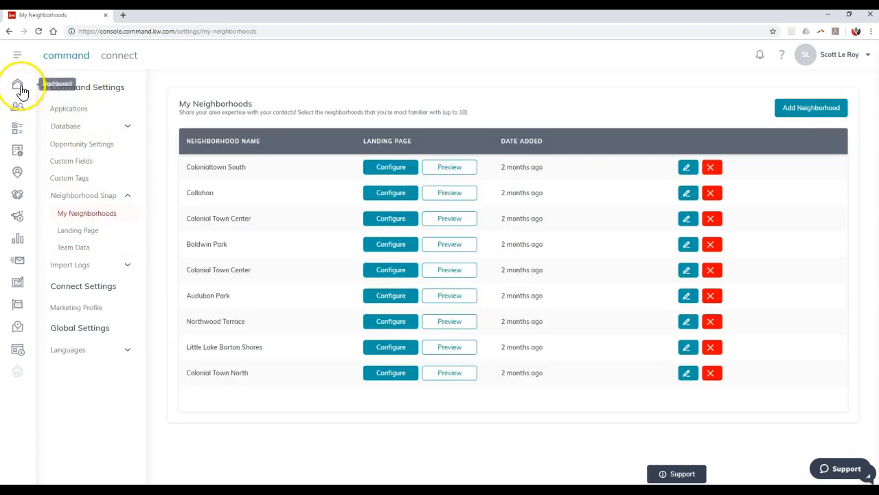
Go to the Command dashboard and open the Contacts list showing the single contact.
click(17, 84)
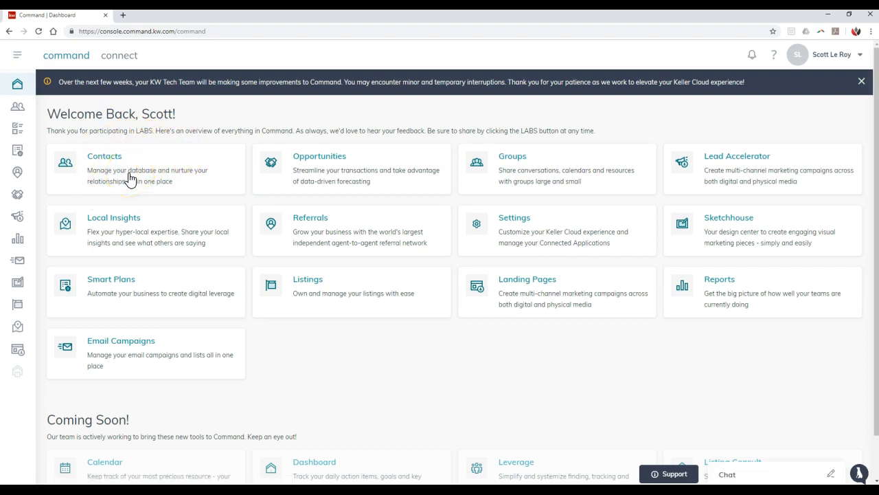
click(104, 156)
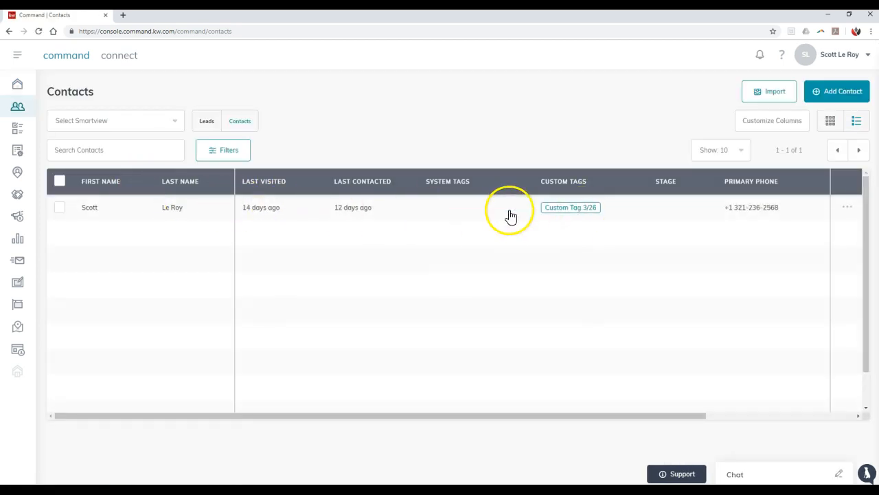
mouse_move(370, 213)
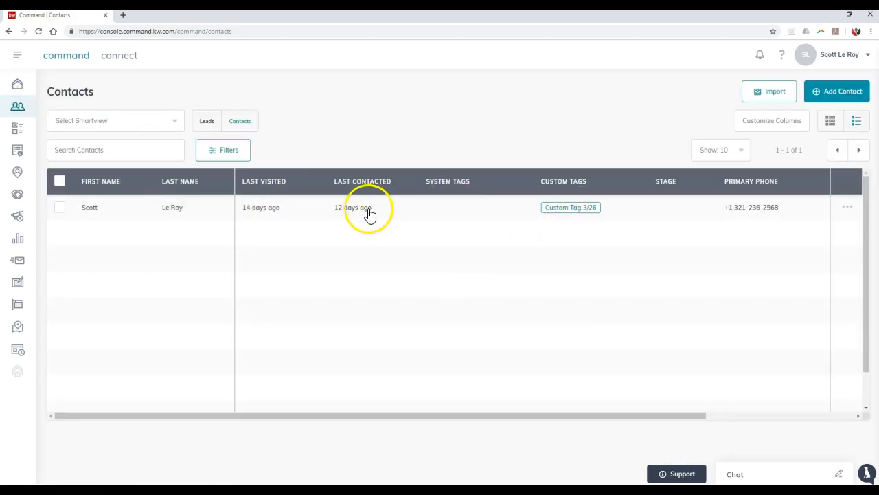
mouse_move(190, 211)
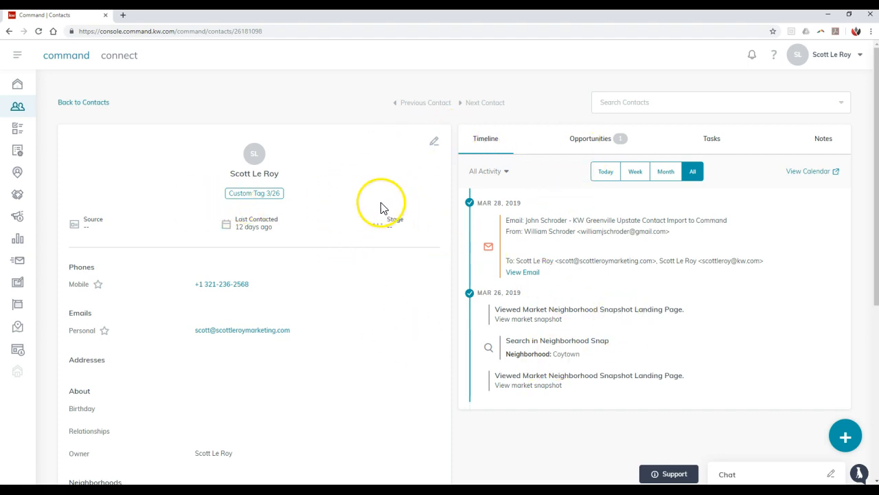
Remove the Downtown Orlando neighborhood tag, then choose to add neighborhoods from a map.
scroll(down, 3)
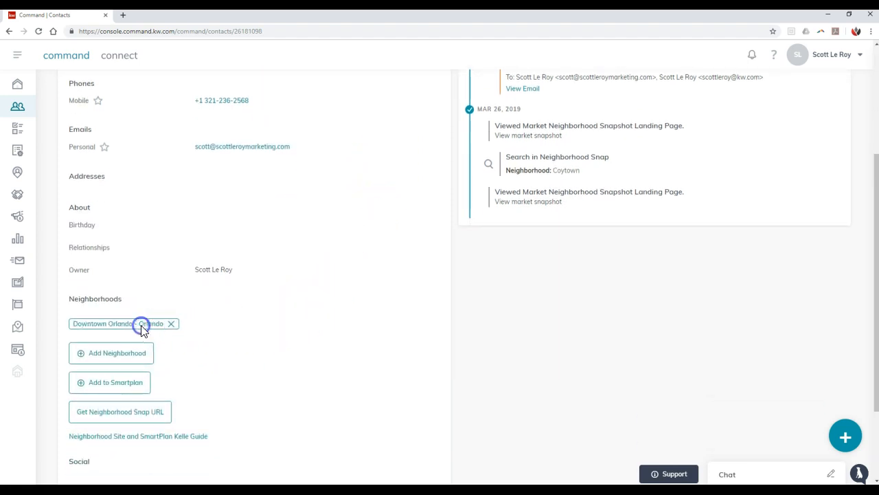
click(171, 323)
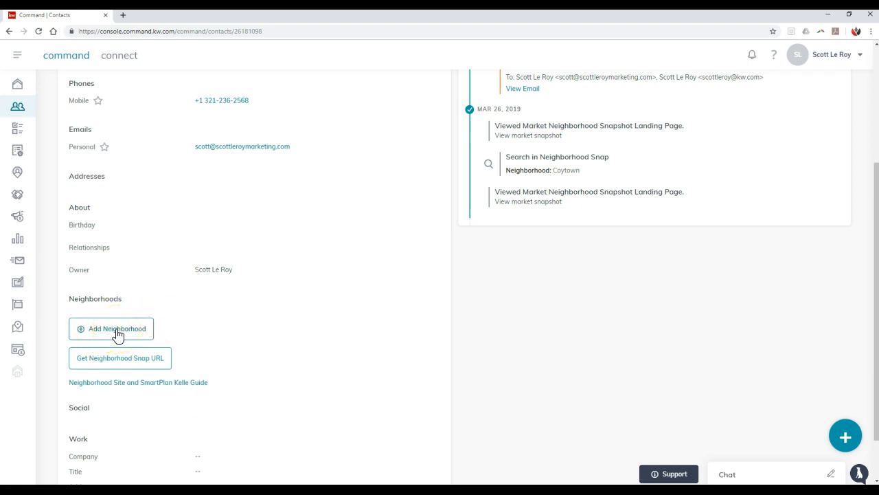
click(110, 328)
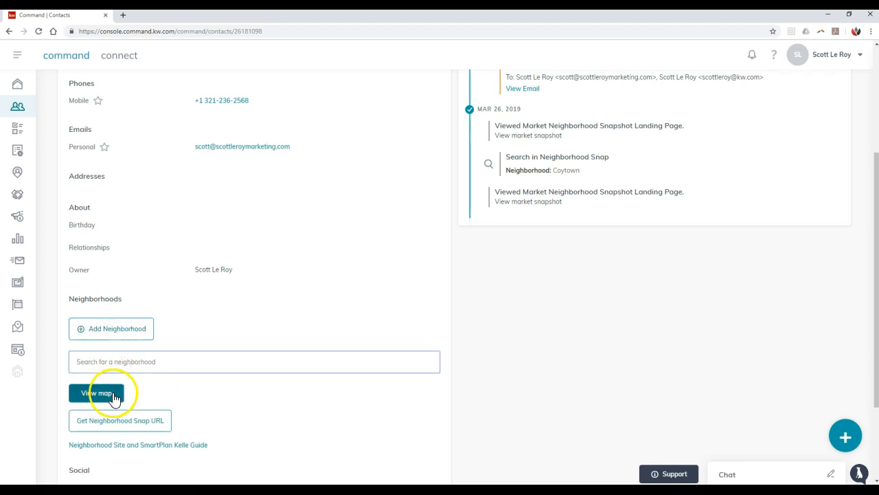
click(96, 392)
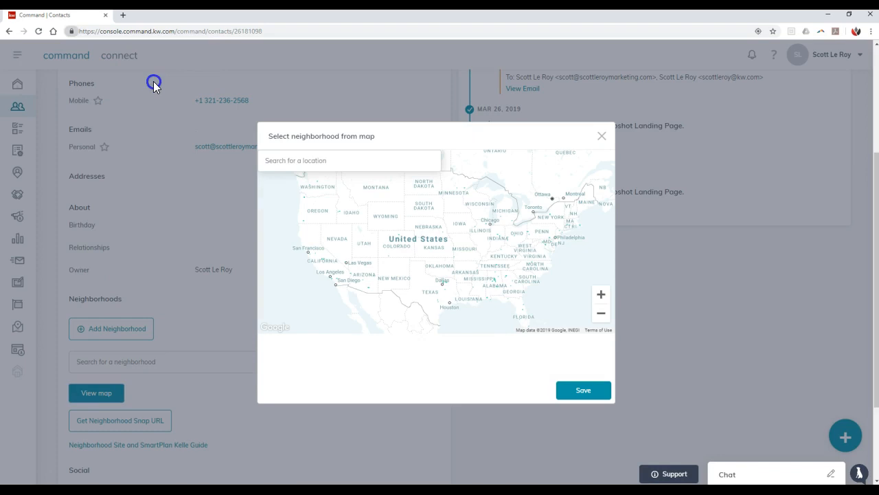
Search the map for 32803, pick Orlando, FL, and zoom in until boundaries show.
click(349, 160)
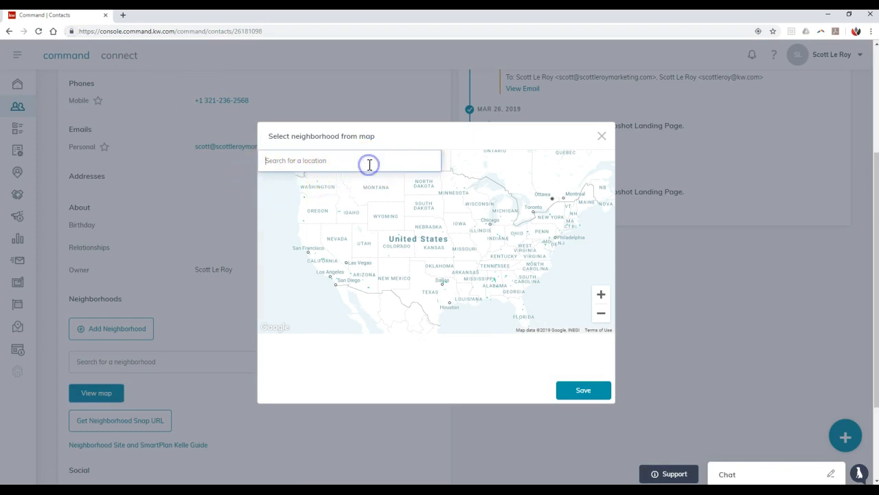
text(32803)
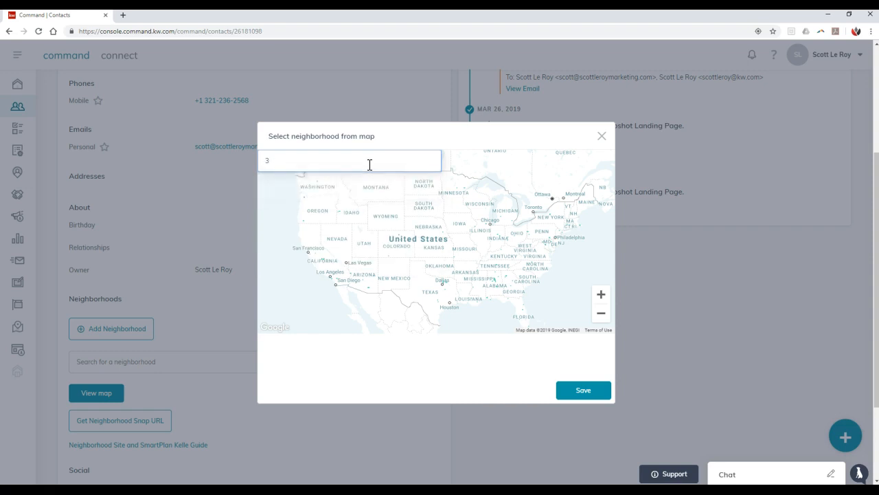
text(2803 fl)
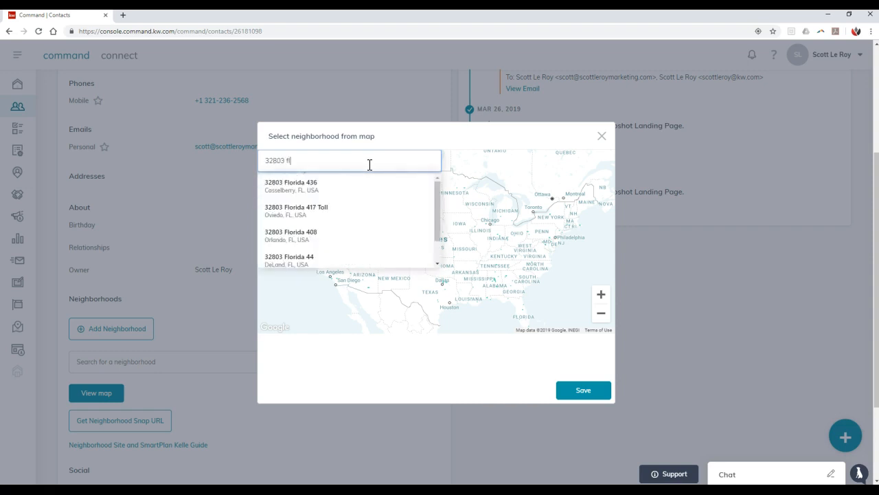
click(292, 234)
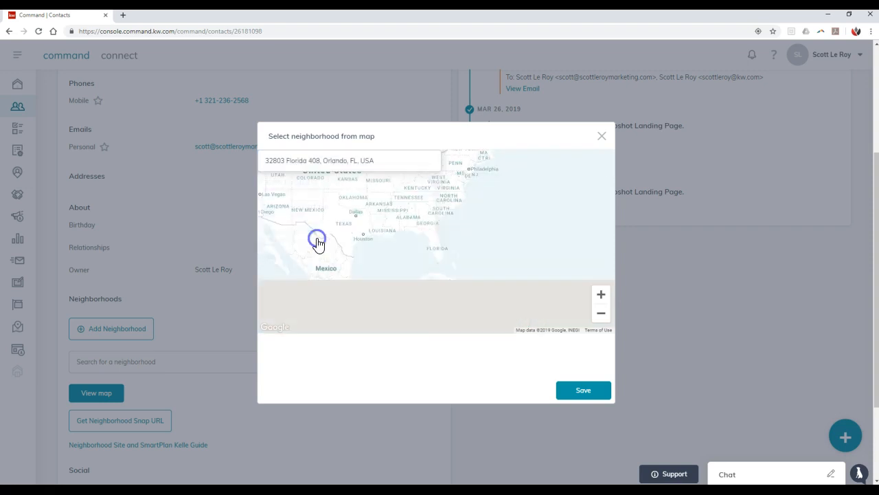
click(600, 294)
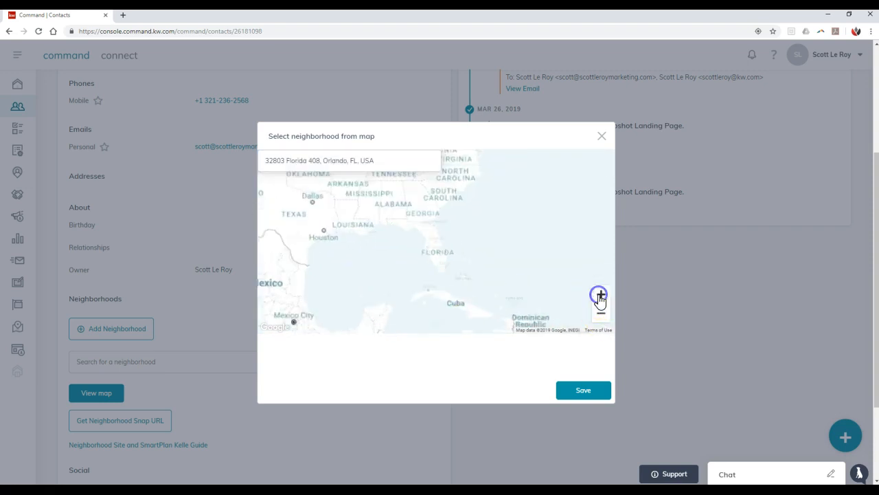
click(600, 294)
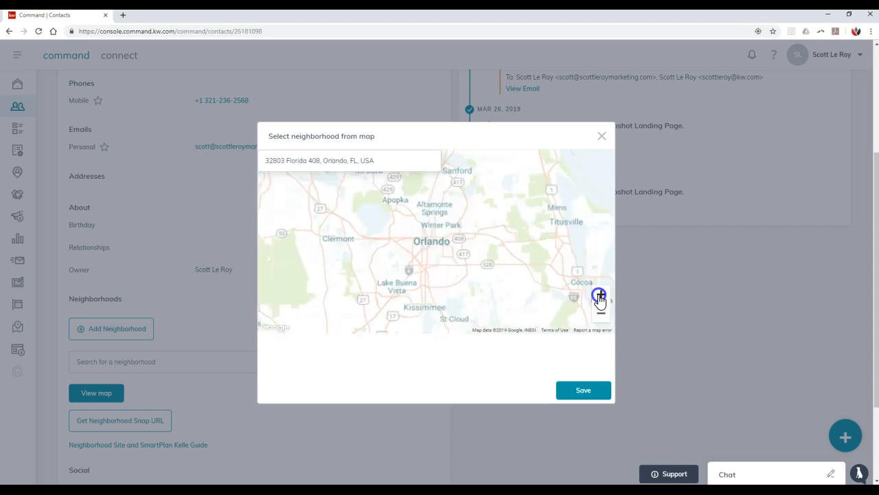
click(601, 293)
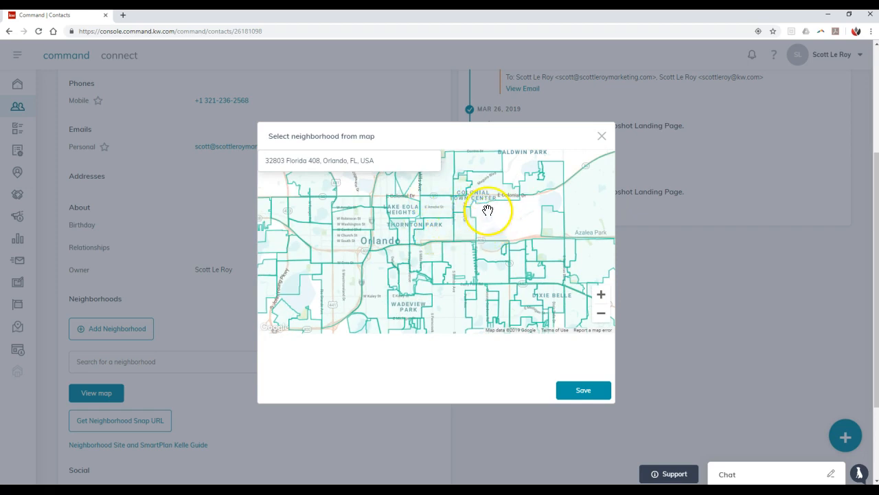
Select Coytown, Lake Eola Heights, East Central Park and nearby areas, then save.
click(463, 188)
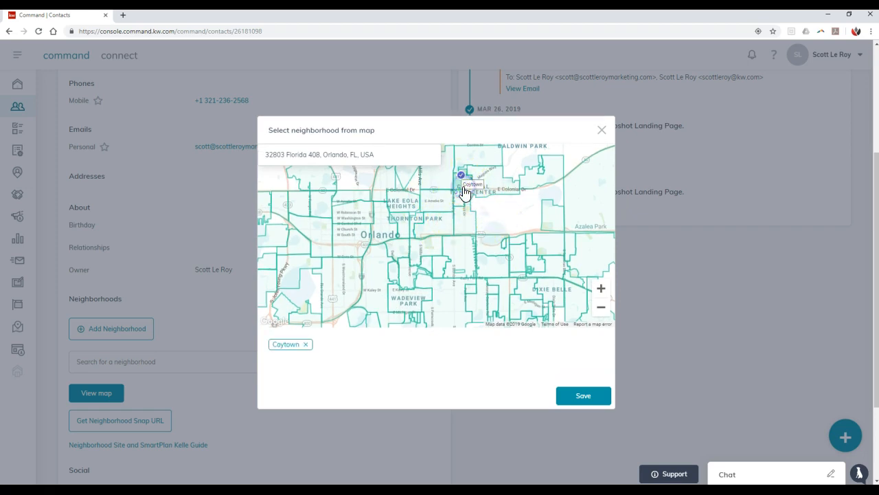
click(484, 180)
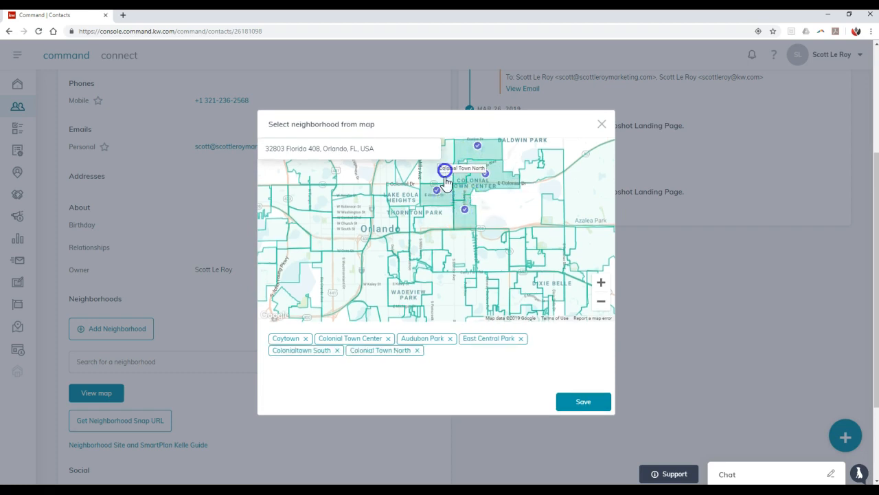
click(491, 326)
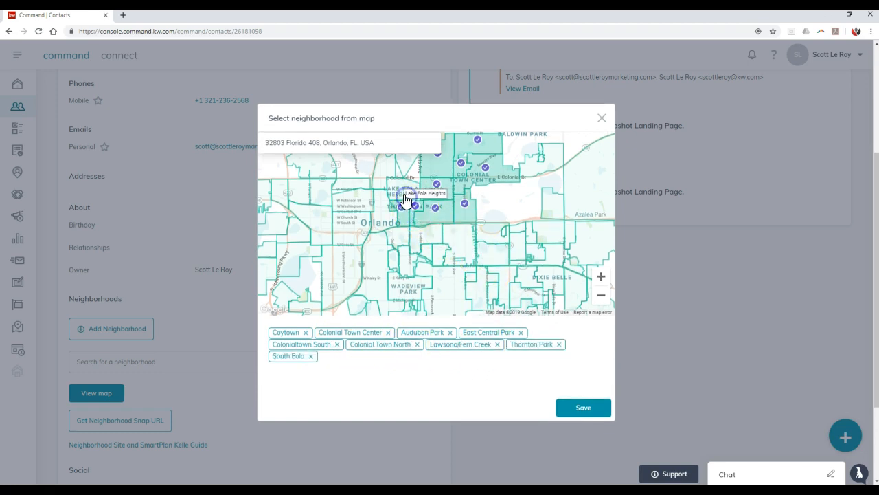
click(405, 199)
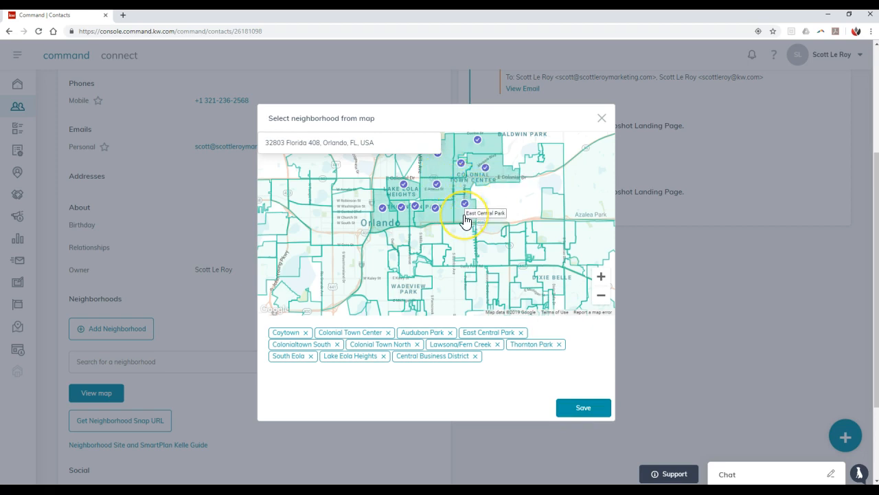
click(583, 407)
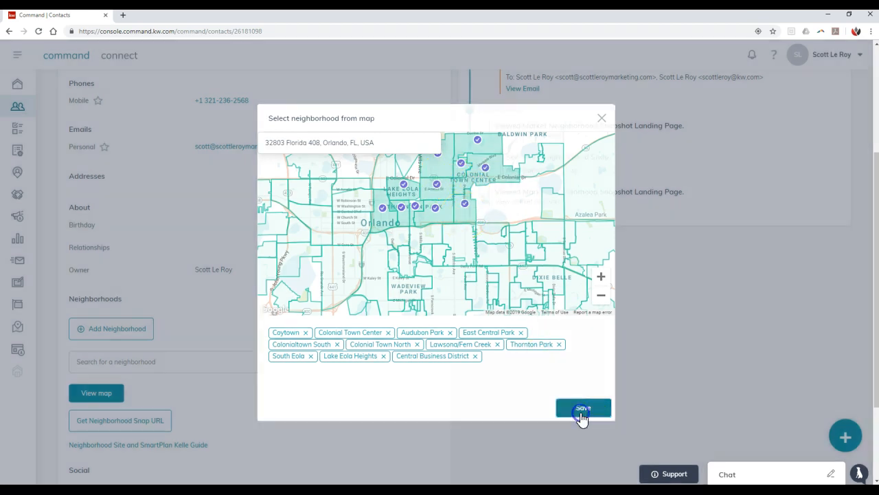
click(583, 407)
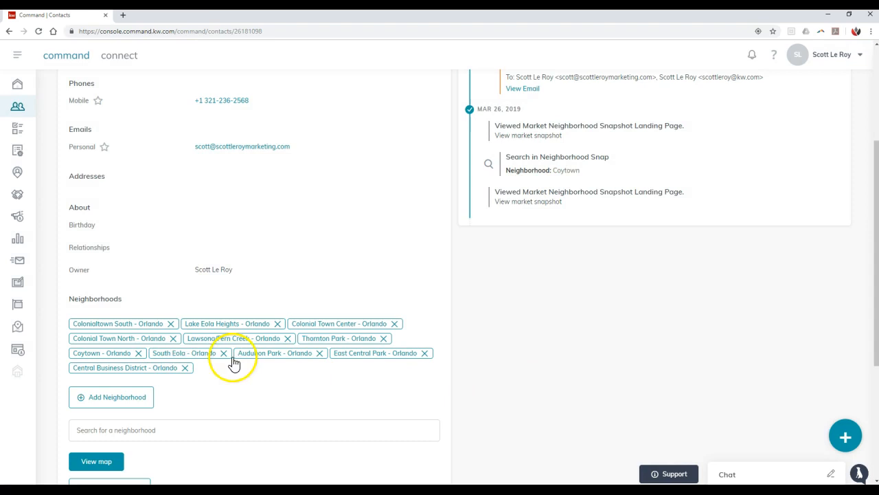
mouse_move(249, 368)
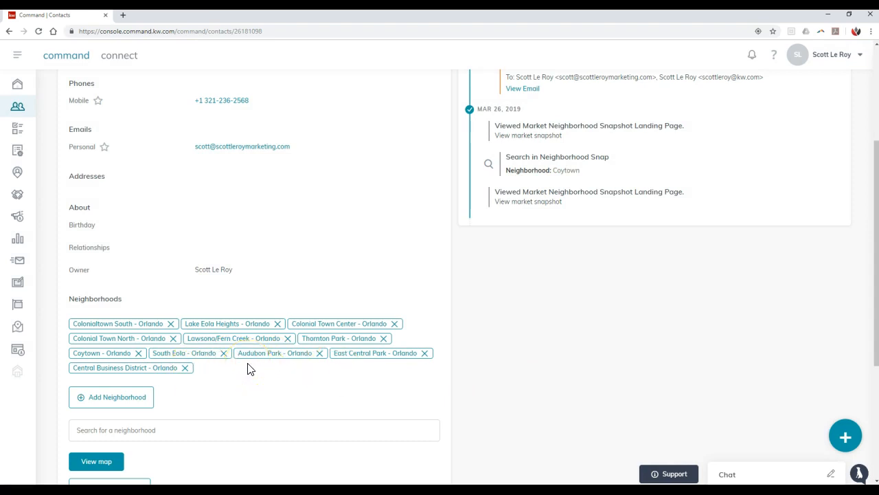
mouse_move(131, 405)
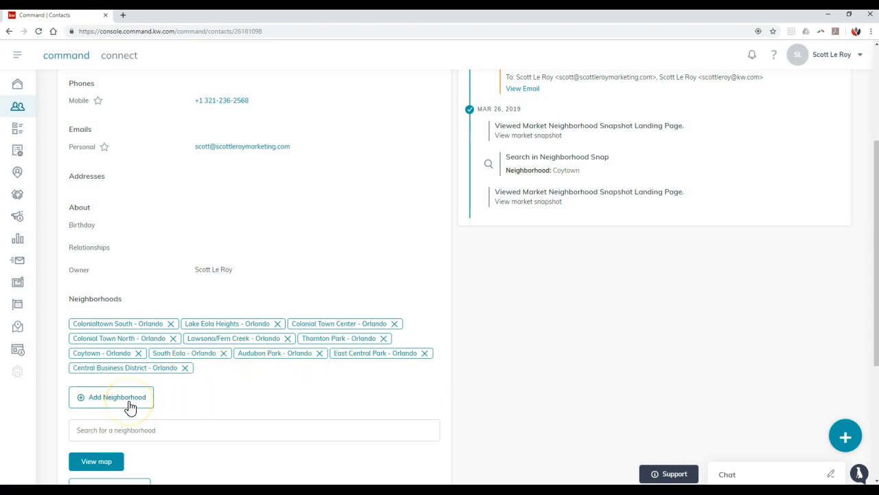
From Add to Smartplan, add the contact to Monthly Neighborhood Nurture.
scroll(down, 3)
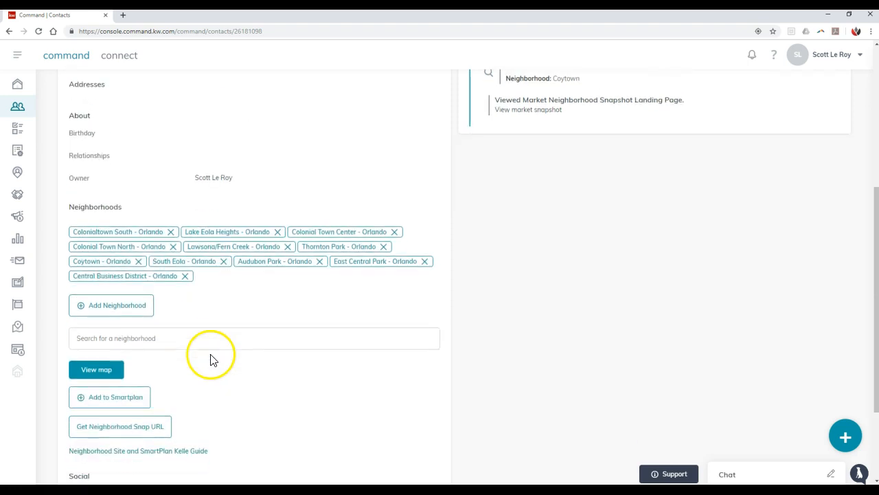
click(110, 351)
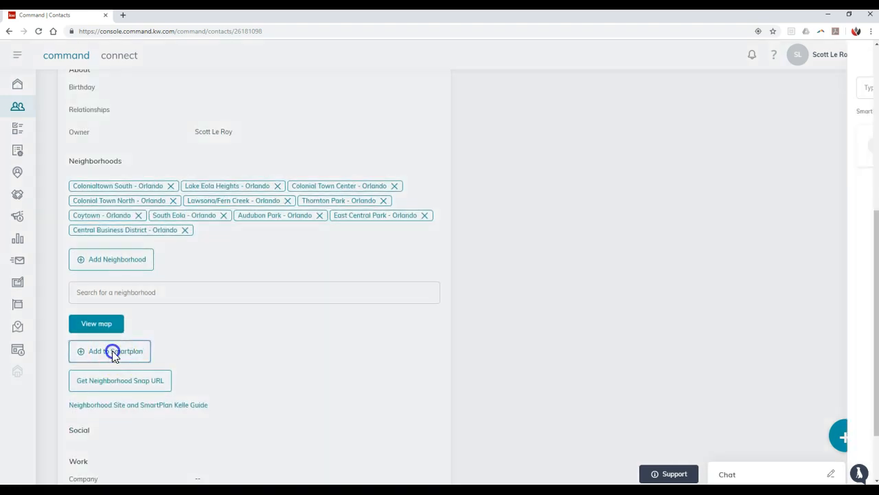
click(115, 351)
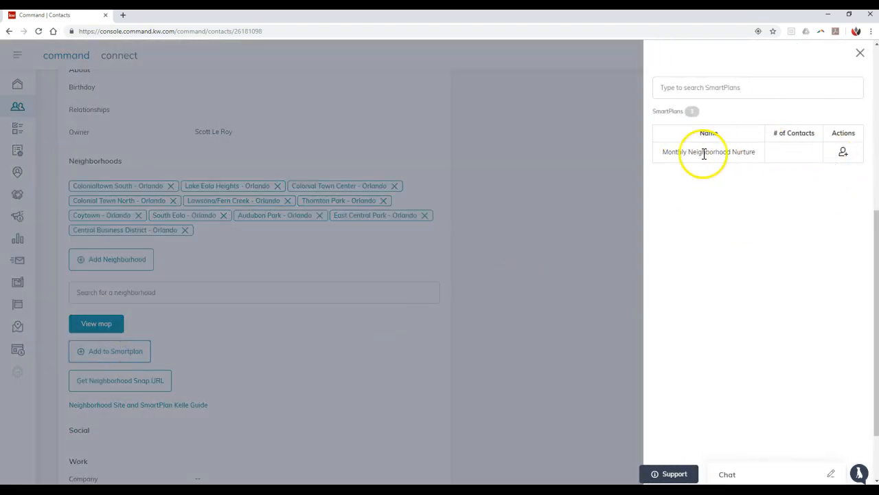
click(842, 151)
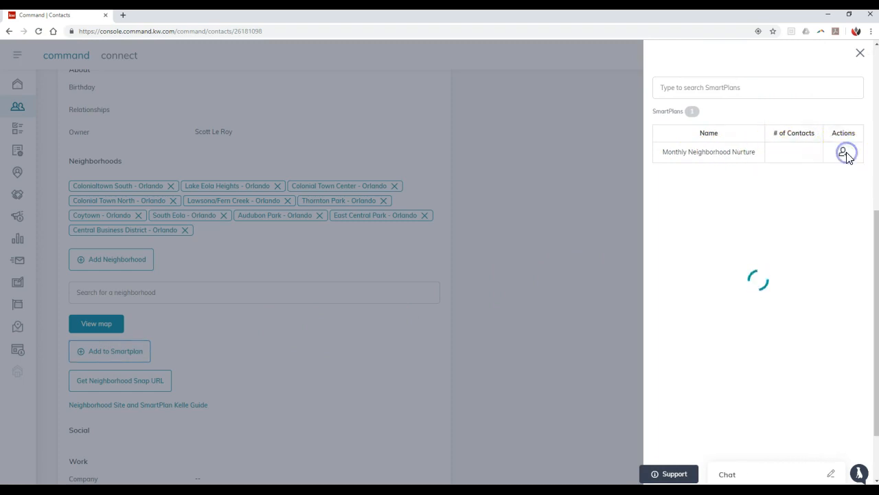
click(843, 152)
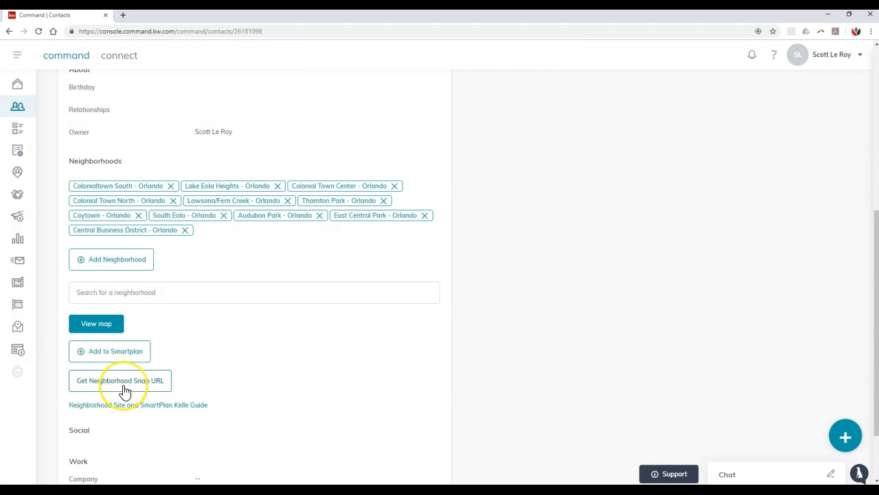
Generate the Neighborhood Snap URL and select the whole link for copying.
click(119, 380)
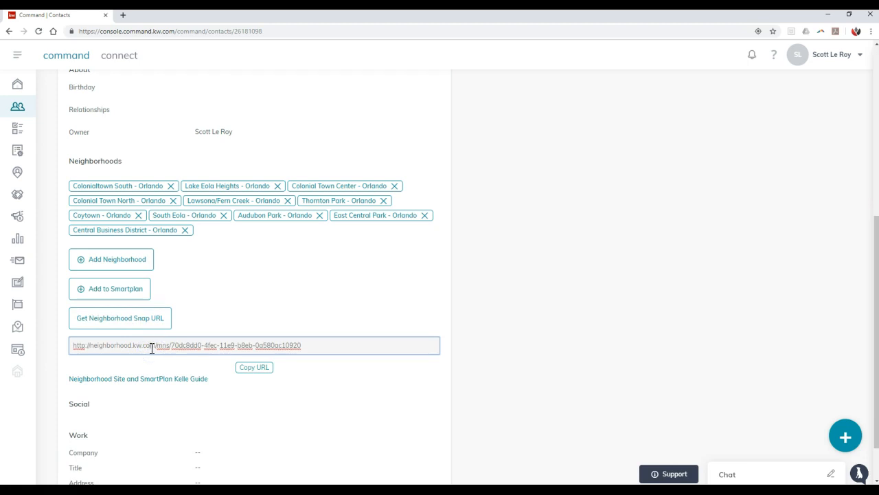
triple_click(185, 345)
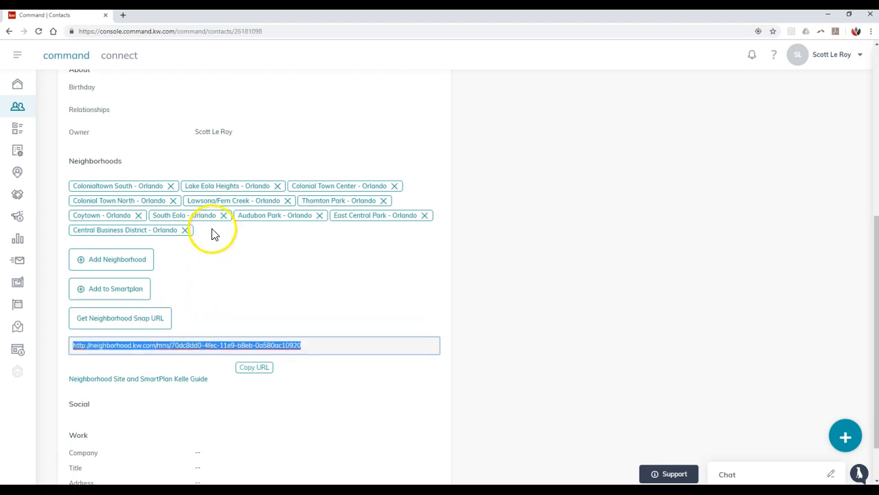
mouse_move(230, 182)
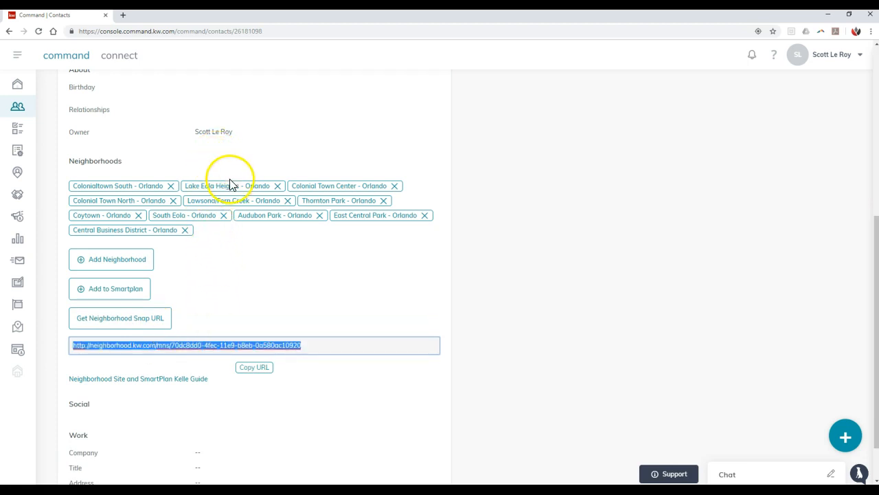
mouse_move(134, 24)
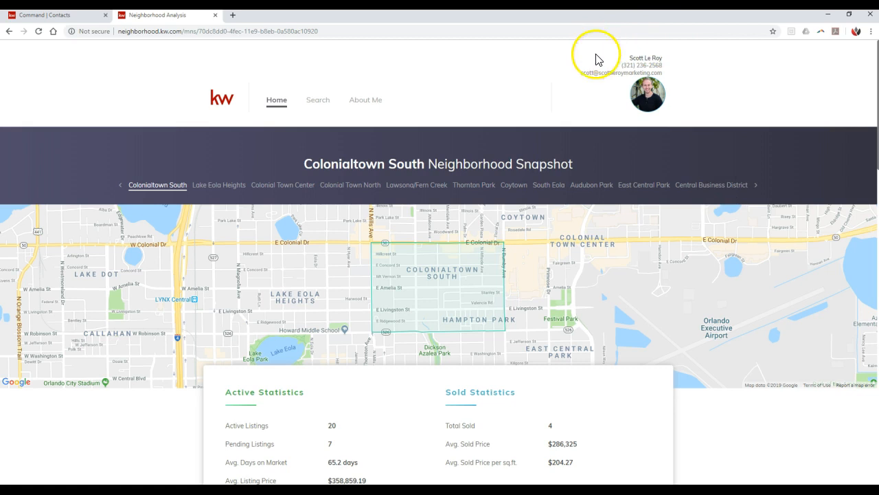
mouse_move(636, 98)
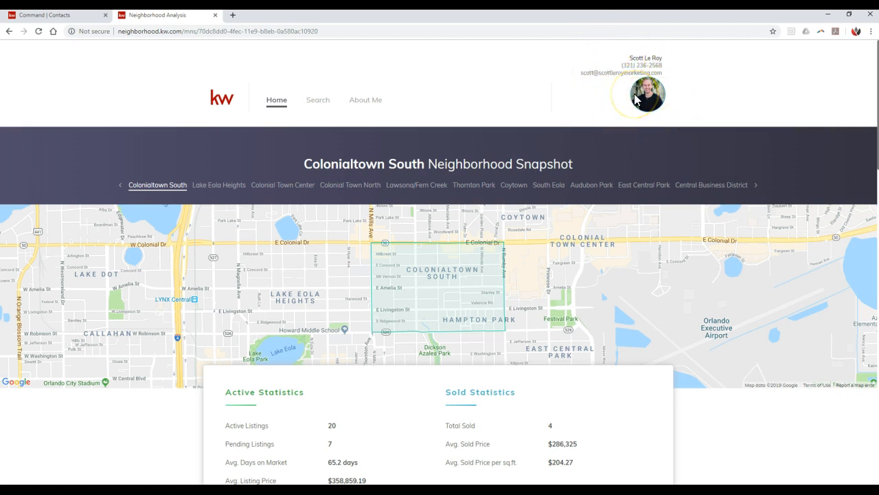
Visit the snapshot site's Search and About Me pages, then return Home to Colonialtown South.
click(318, 99)
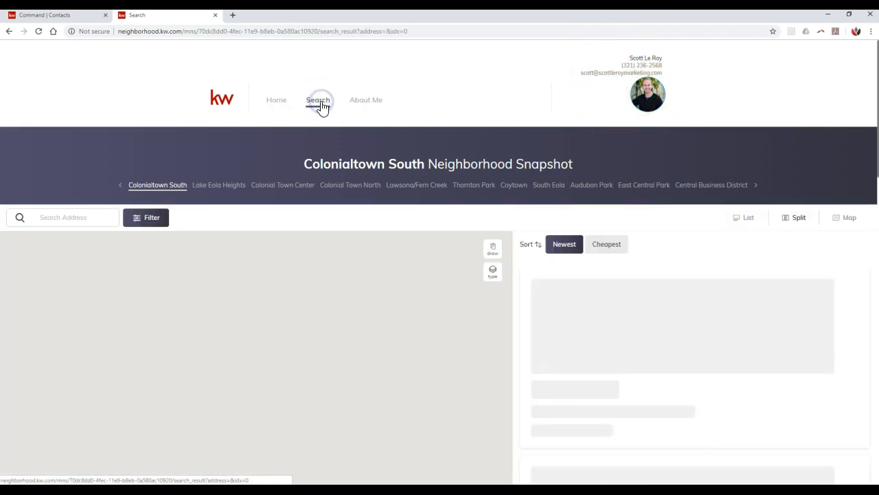
click(366, 100)
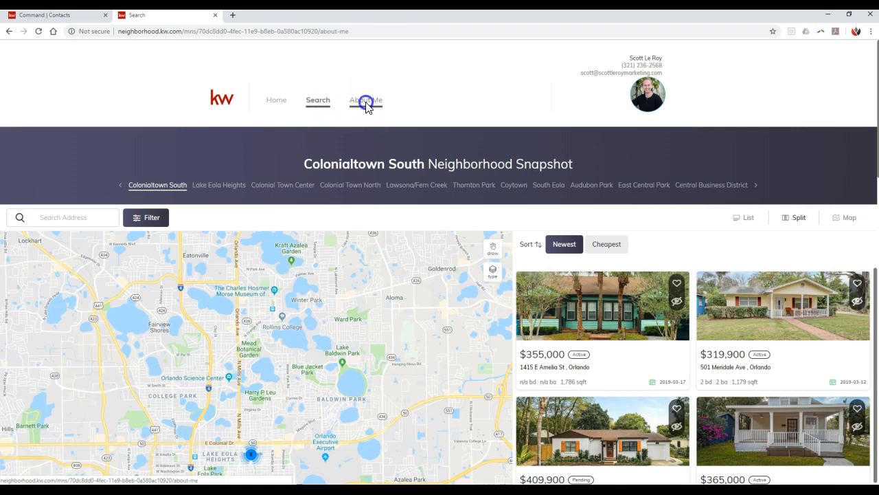
click(365, 99)
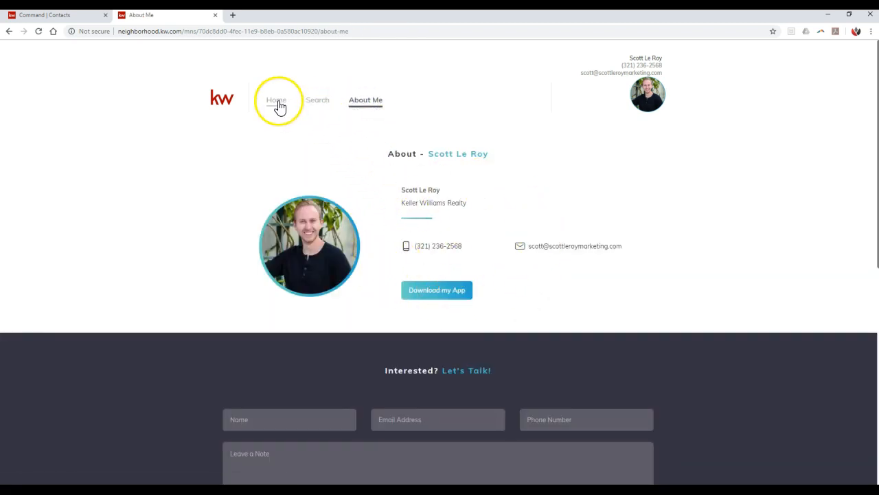
click(276, 99)
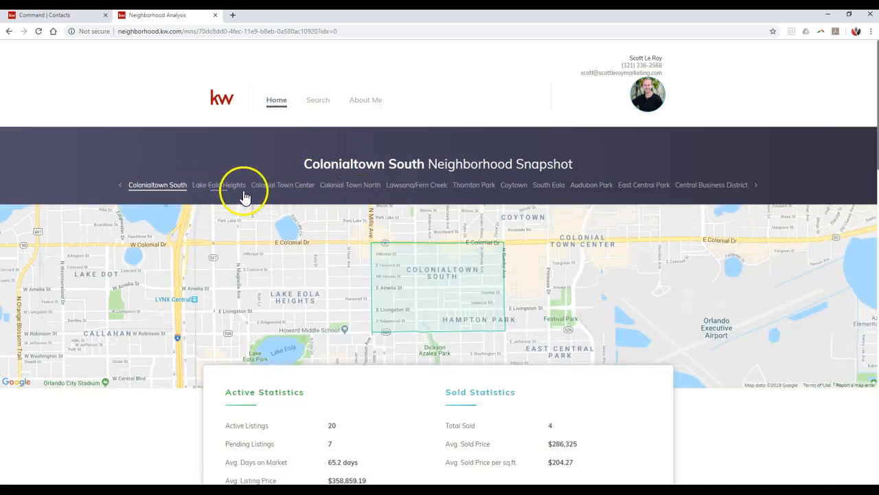
mouse_move(311, 208)
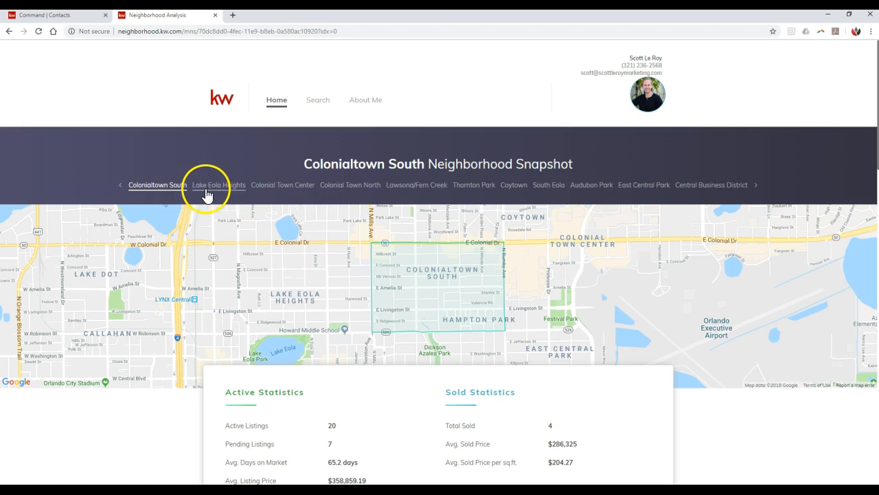
Switch to Lake Eola Heights and scroll through its statistics, listings and contact form.
click(219, 185)
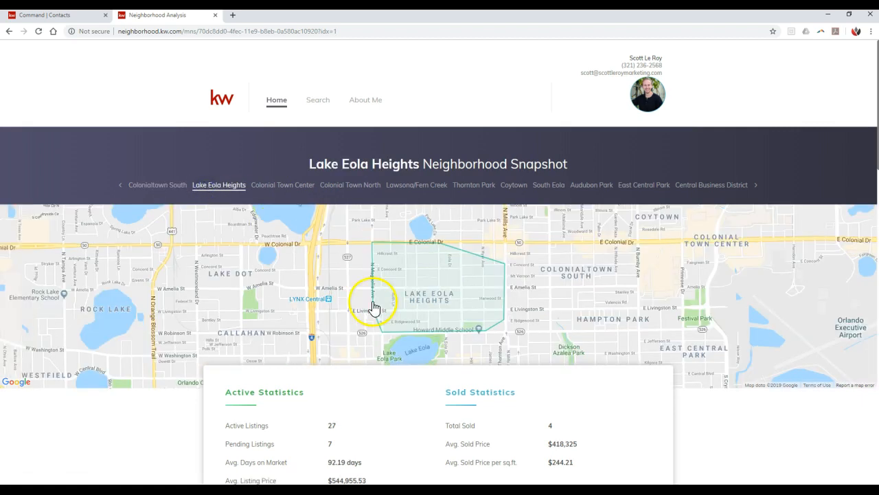
scroll(down, 3)
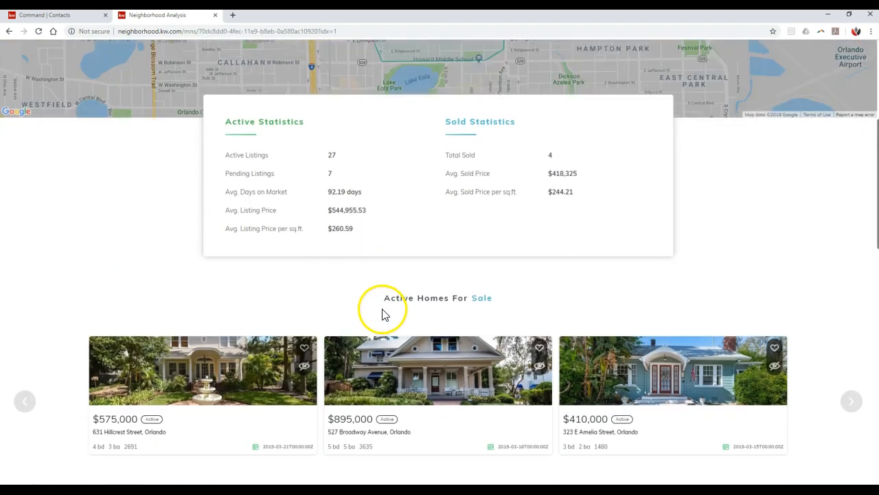
scroll(down, 3)
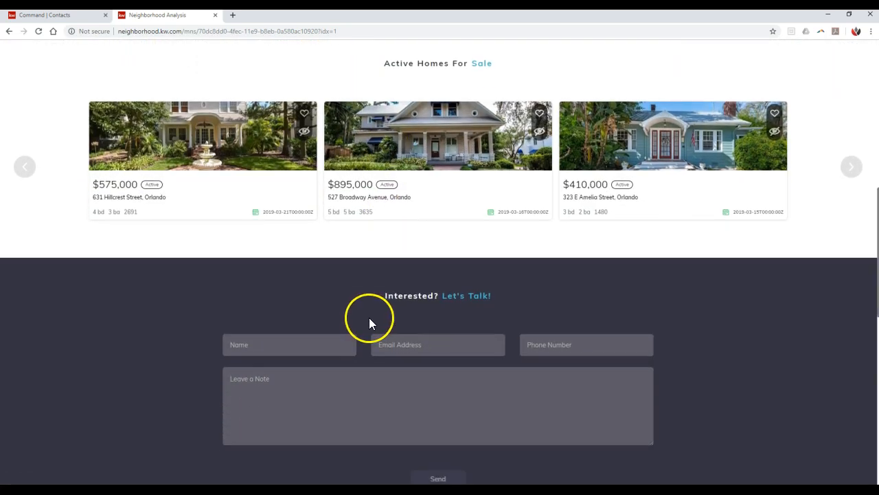
scroll(down, 3)
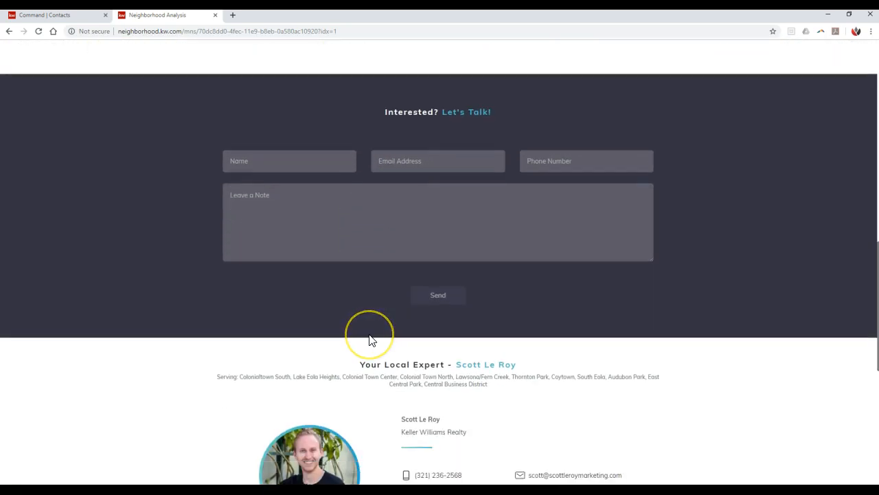
scroll(down, 3)
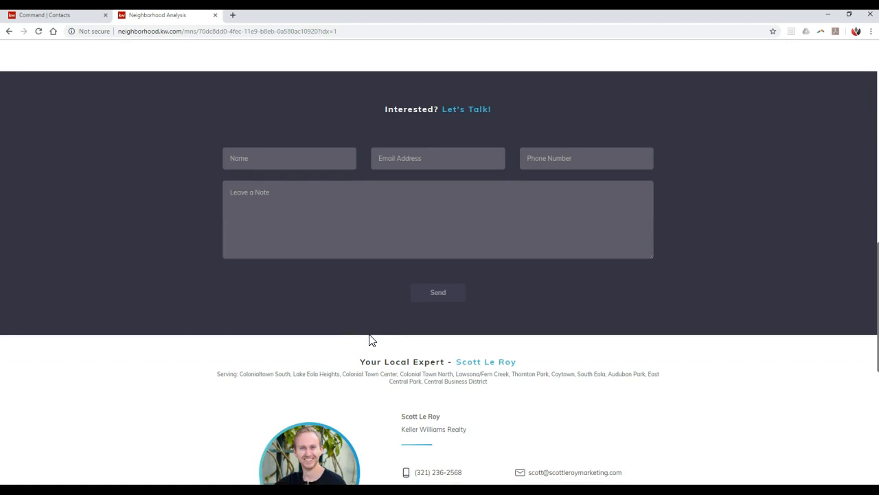
scroll(down, 3)
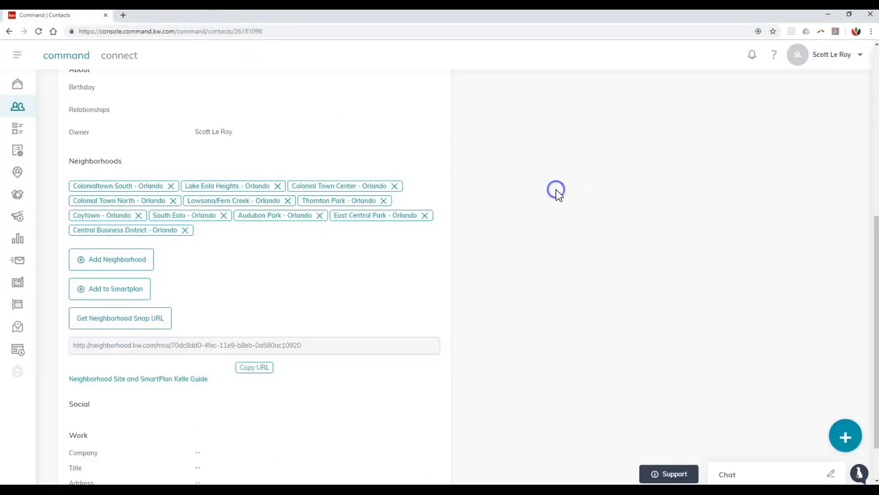
mouse_move(558, 194)
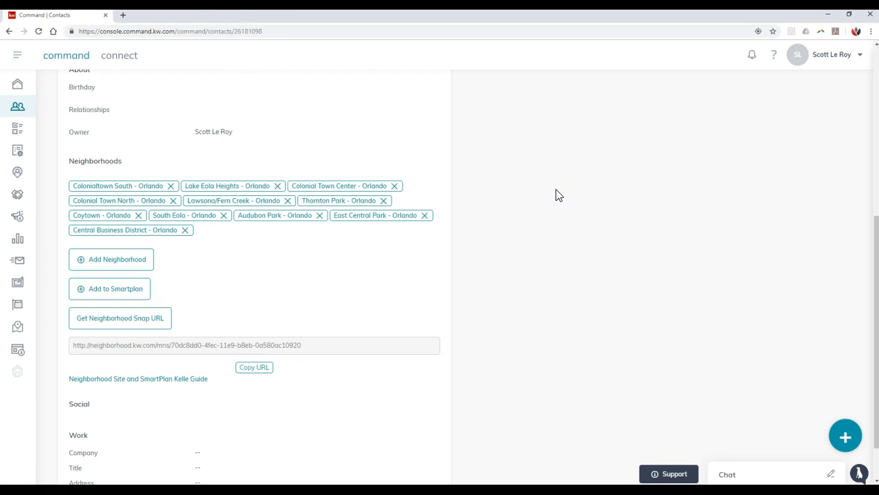